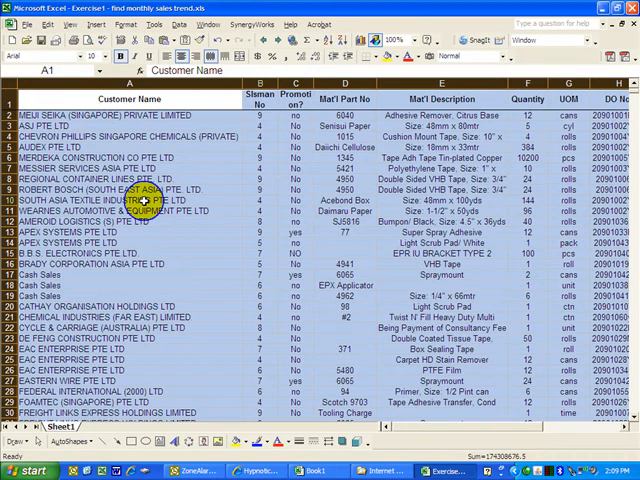
# Step: Unlock all cells on Sheet1 via Format Cells Protection, leaving Hidden unchecked
pyautogui.rightClick(140, 200)
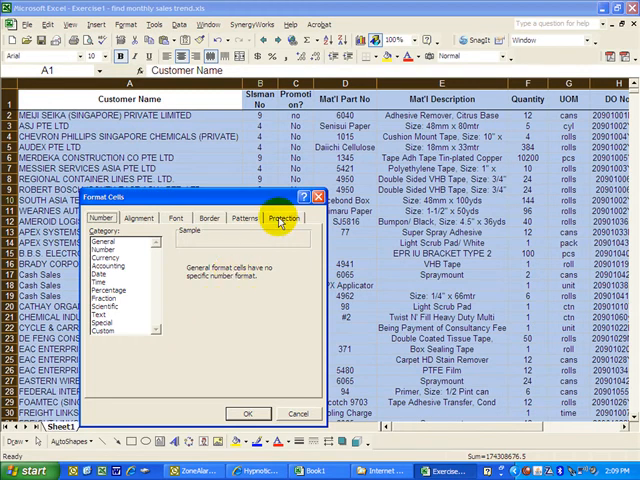
pyautogui.click(284, 218)
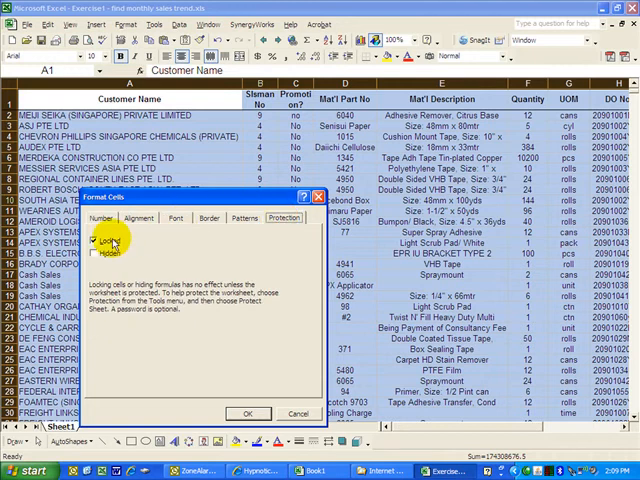
pyautogui.click(97, 240)
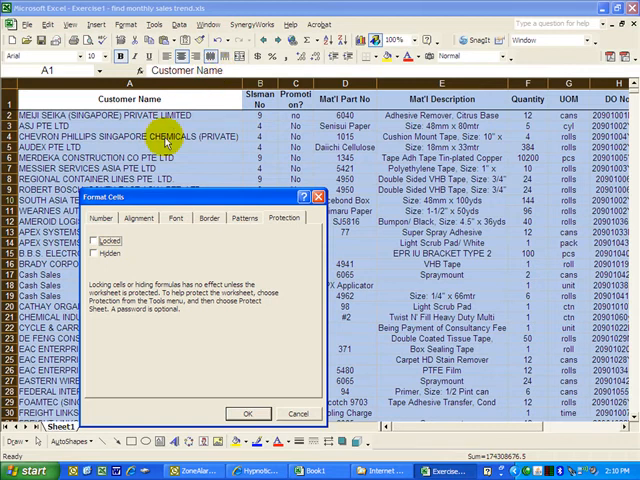
pyautogui.moveTo(113, 258)
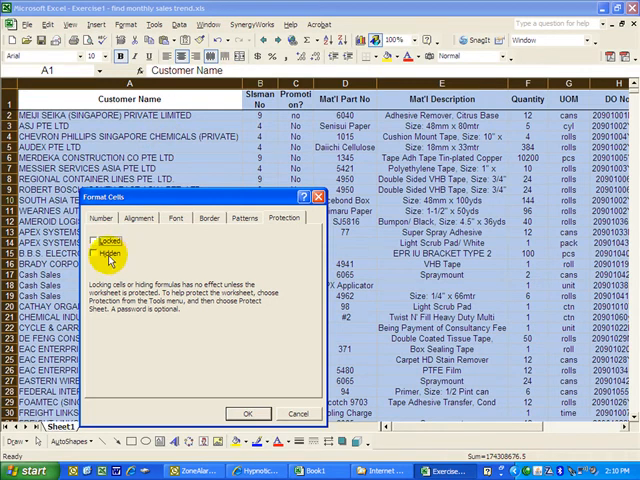
pyautogui.click(100, 253)
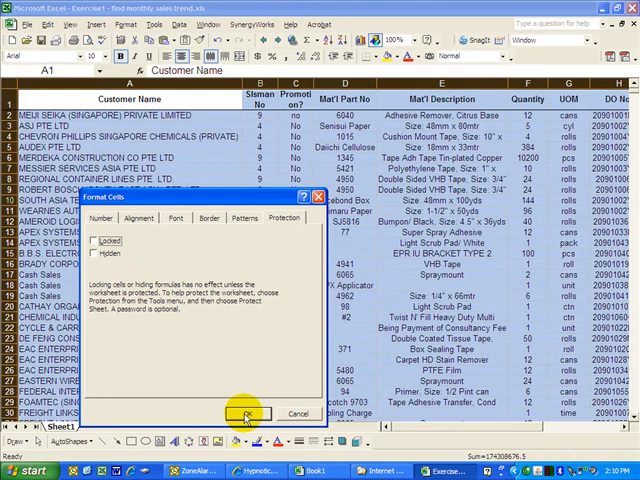
pyautogui.click(247, 414)
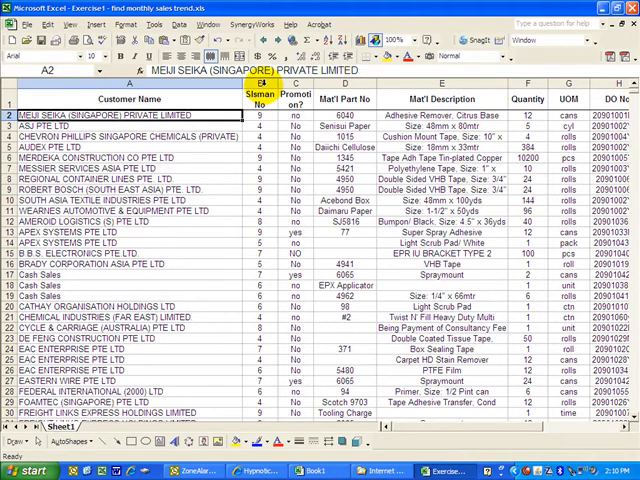
pyautogui.moveTo(263, 84)
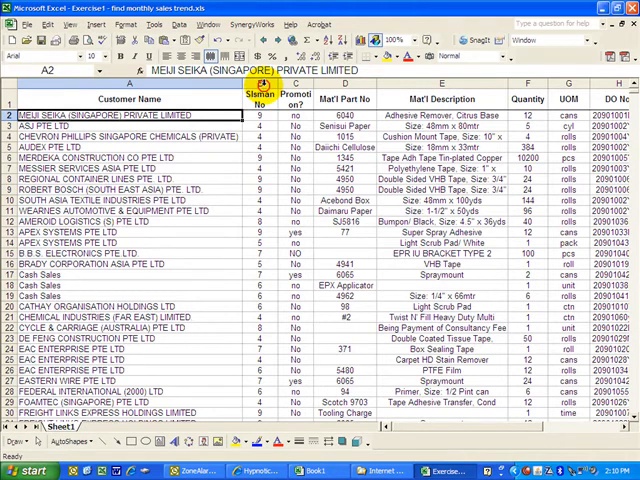
# Step: Mark column B (Slsman No) as Locked and Hidden in Format Cells
pyautogui.click(255, 85)
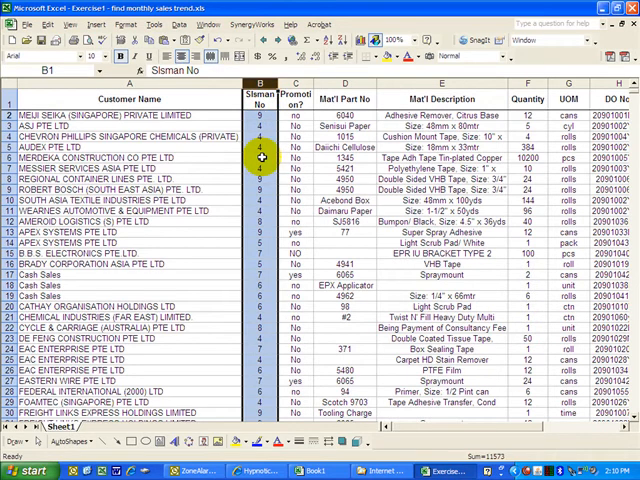
pyautogui.rightClick(258, 158)
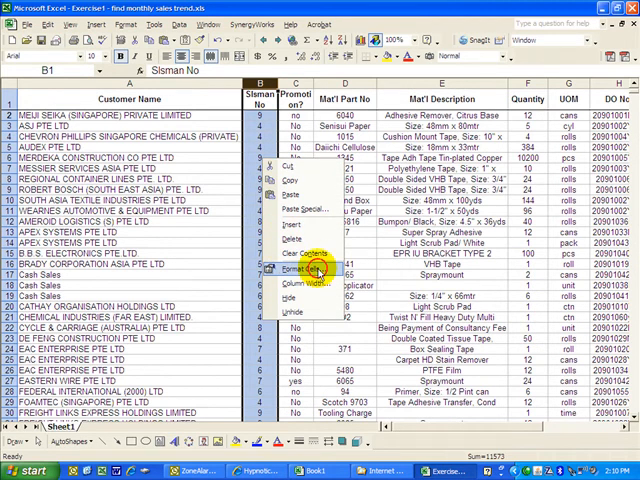
pyautogui.click(300, 270)
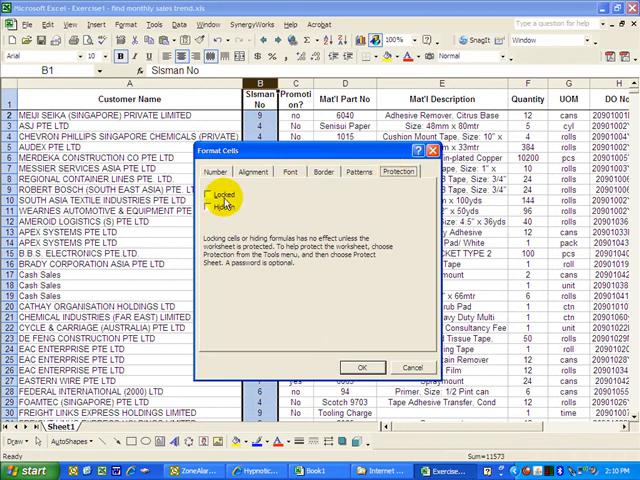
pyautogui.click(211, 192)
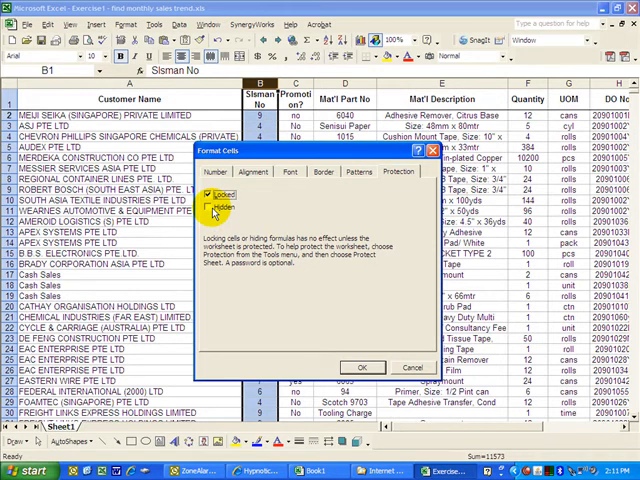
pyautogui.click(211, 207)
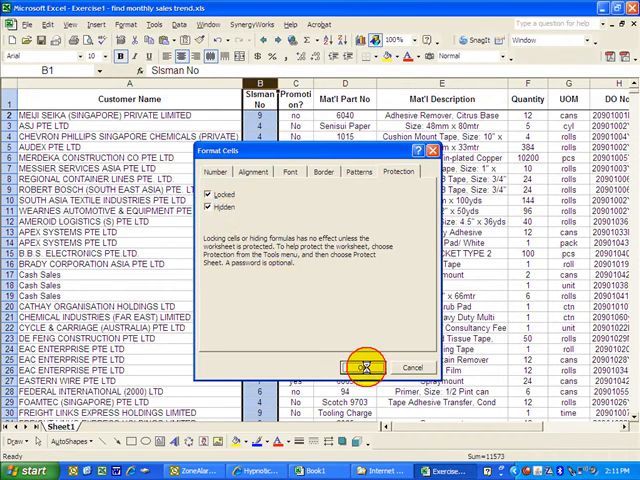
pyautogui.click(370, 367)
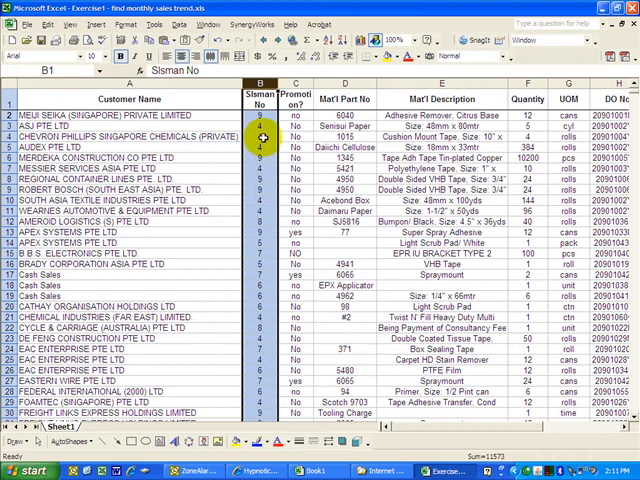
pyautogui.click(260, 129)
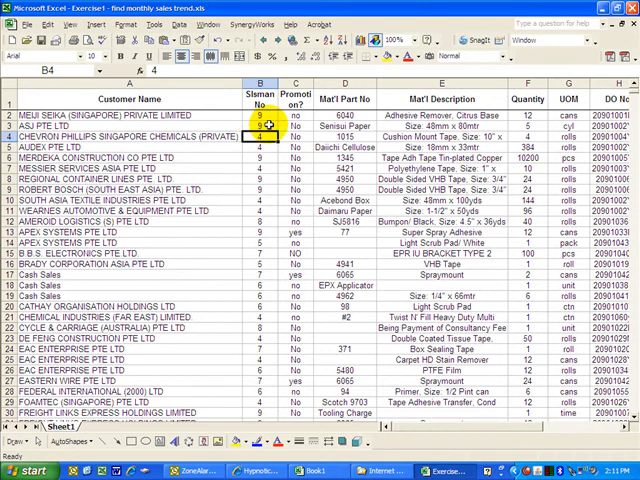
pyautogui.click(260, 126)
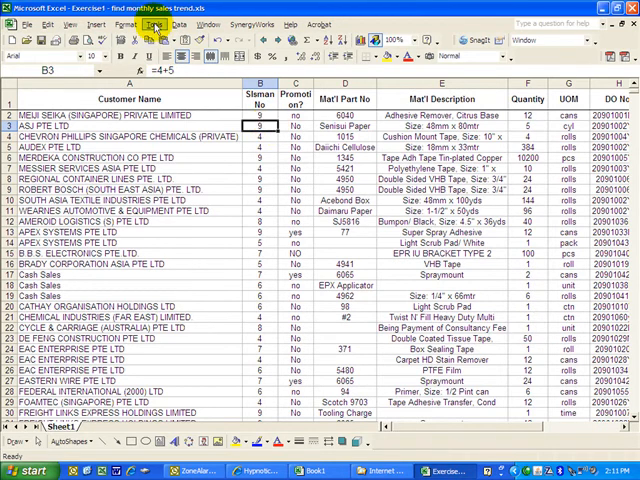
# Step: Protect Sheet1 with a password via Tools > Protection > Protect Sheet
pyautogui.click(151, 25)
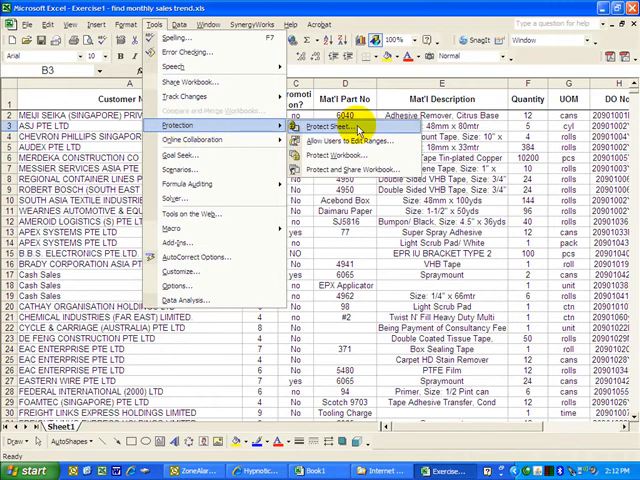
pyautogui.click(330, 127)
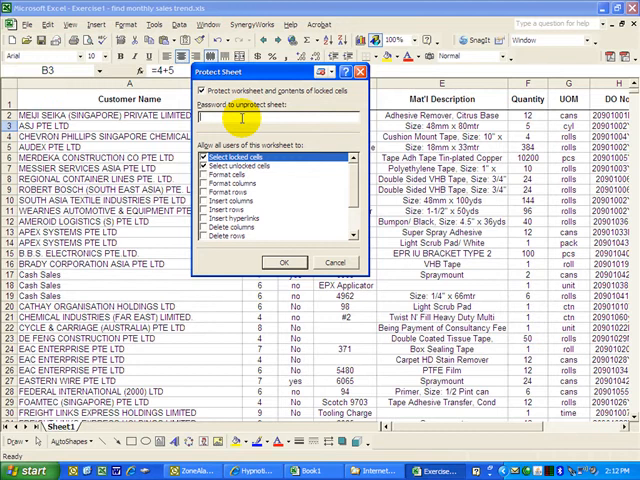
pyautogui.write('***')
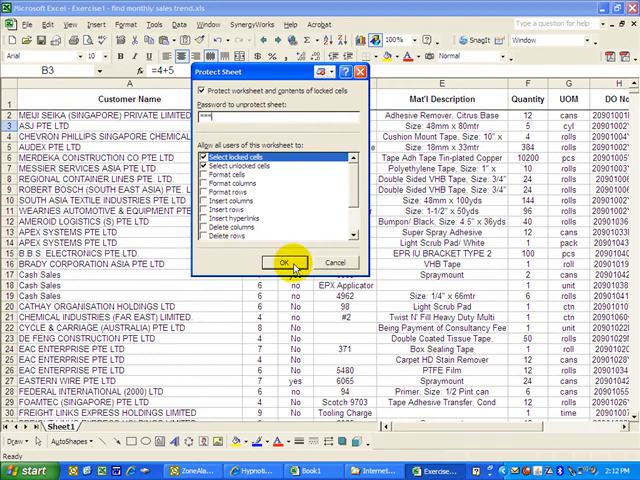
pyautogui.click(281, 262)
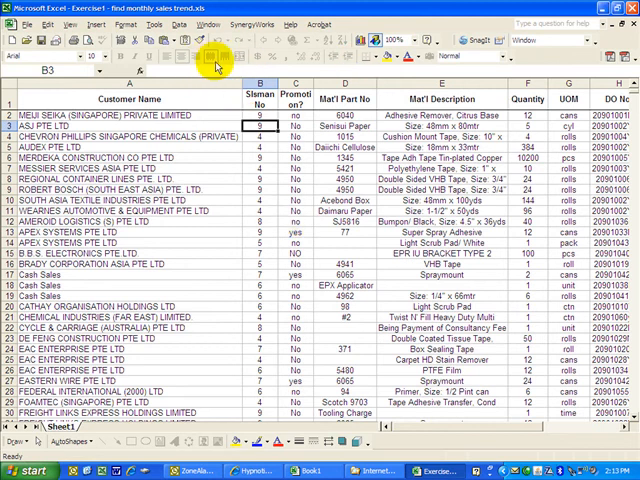
pyautogui.moveTo(350, 64)
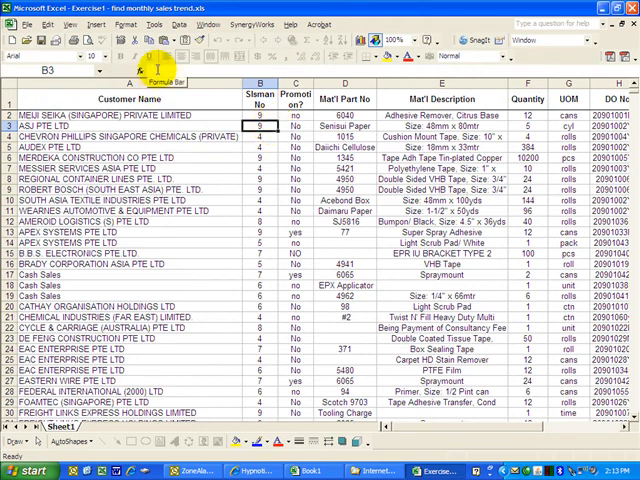
pyautogui.moveTo(215, 68)
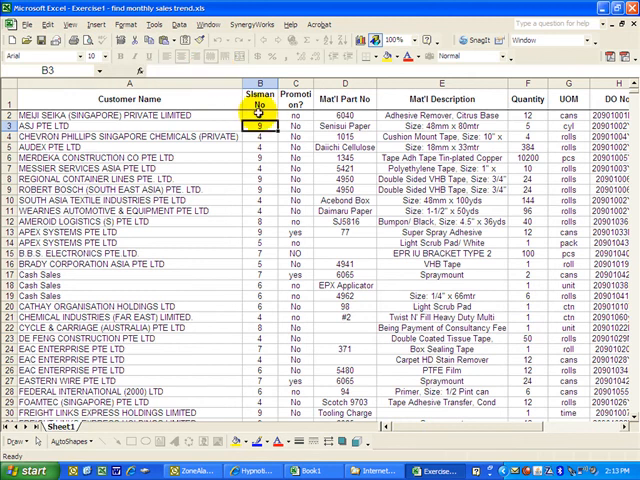
# Step: Type 'abc' into unlocked cell A2 to confirm it remains editable
pyautogui.click(260, 168)
pyautogui.write('a')
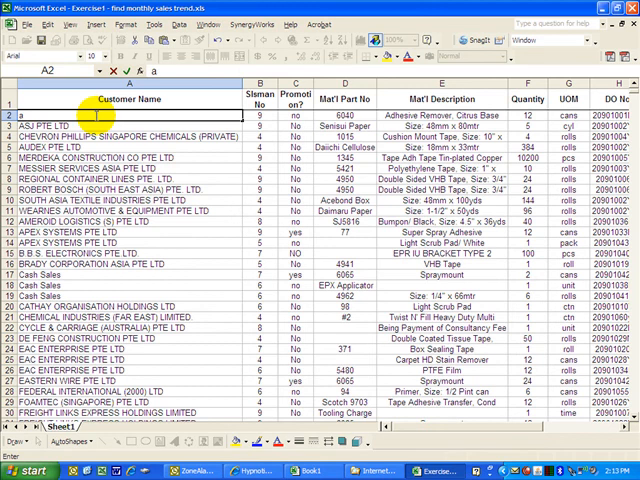
pyautogui.write('bc')
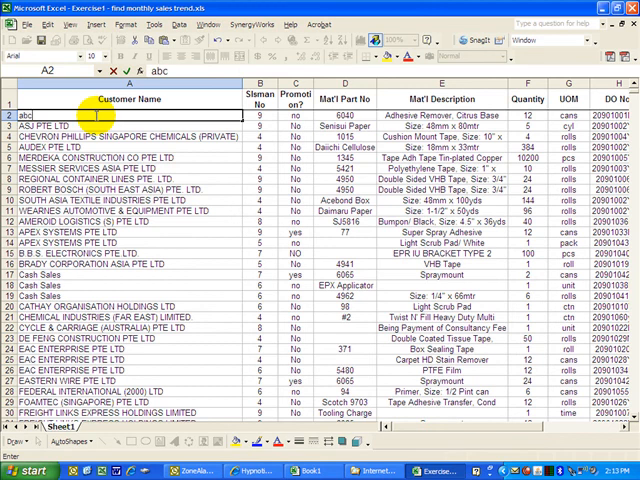